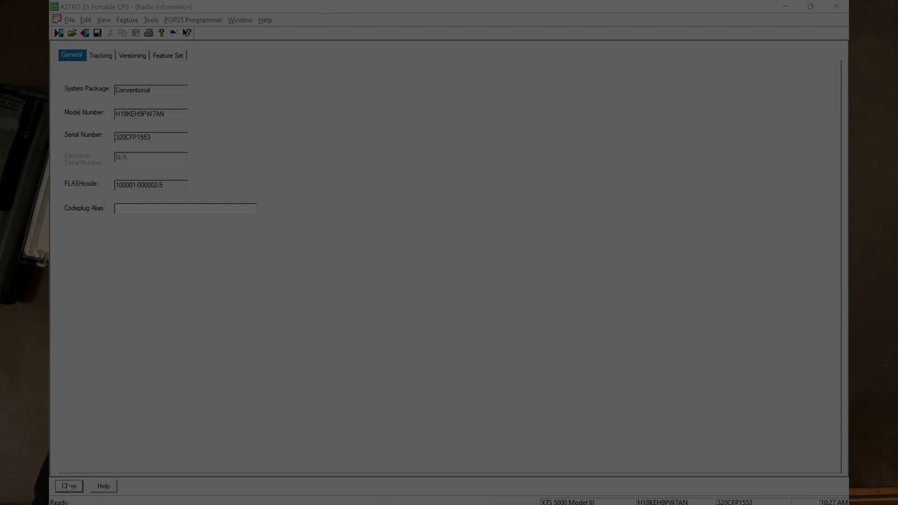
mouse_move(52, 372)
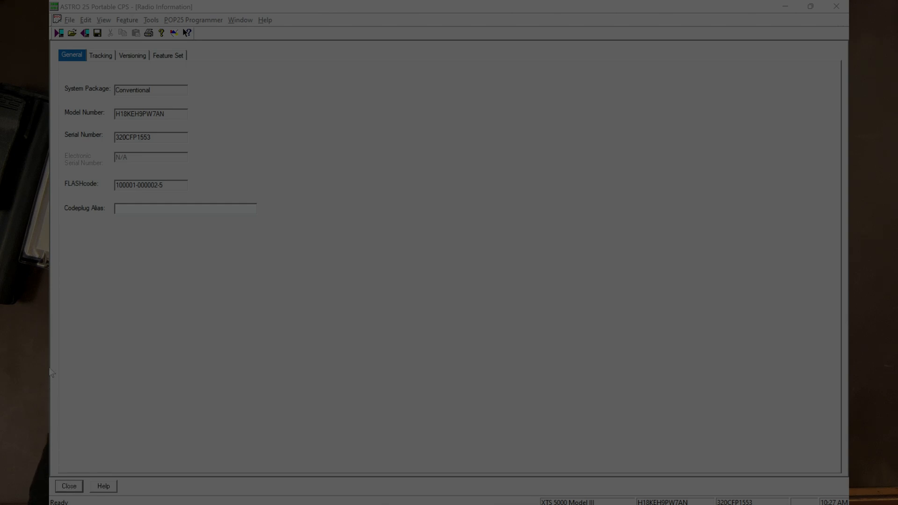
mouse_move(190, 148)
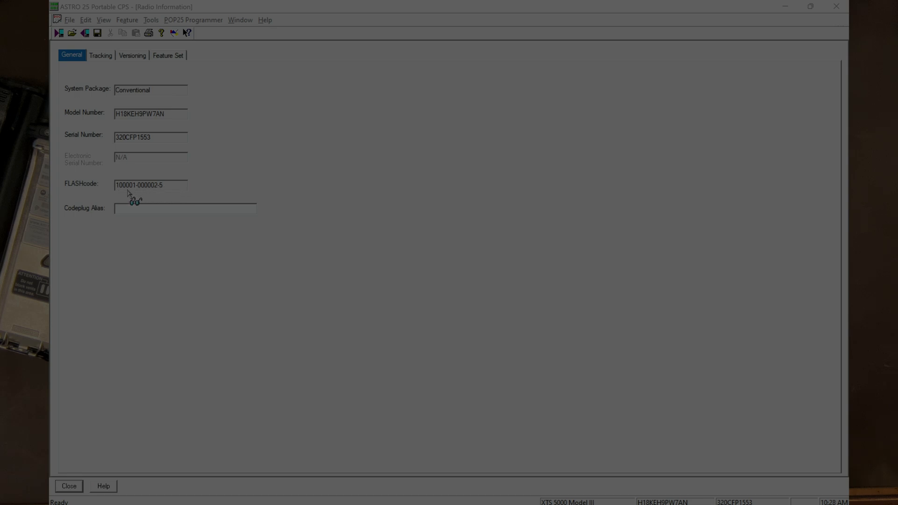
mouse_move(146, 197)
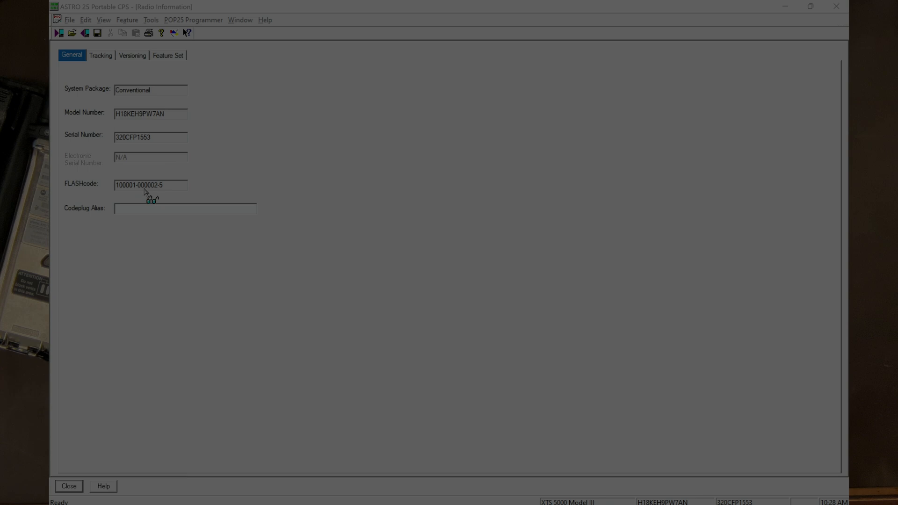
mouse_move(165, 197)
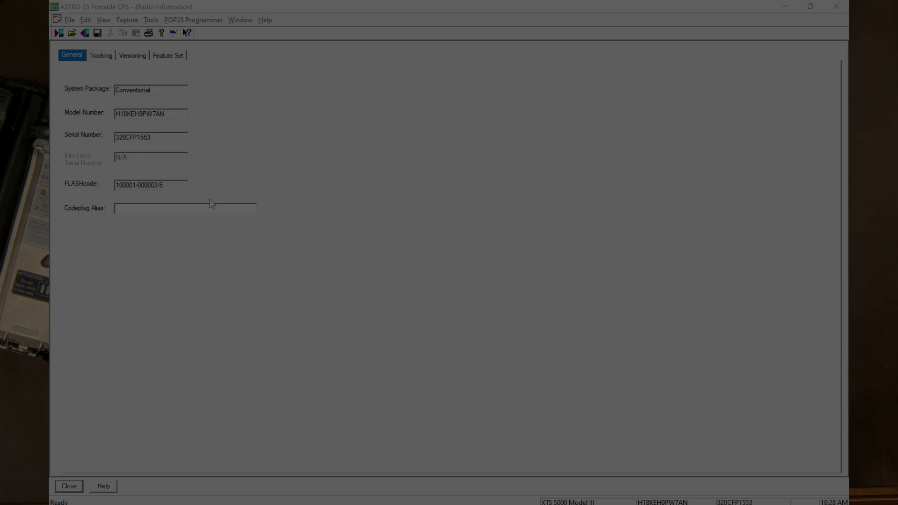
Switch from the Radio Information window to the akardam.net Flashcode Decoder page
key("alt+tab")
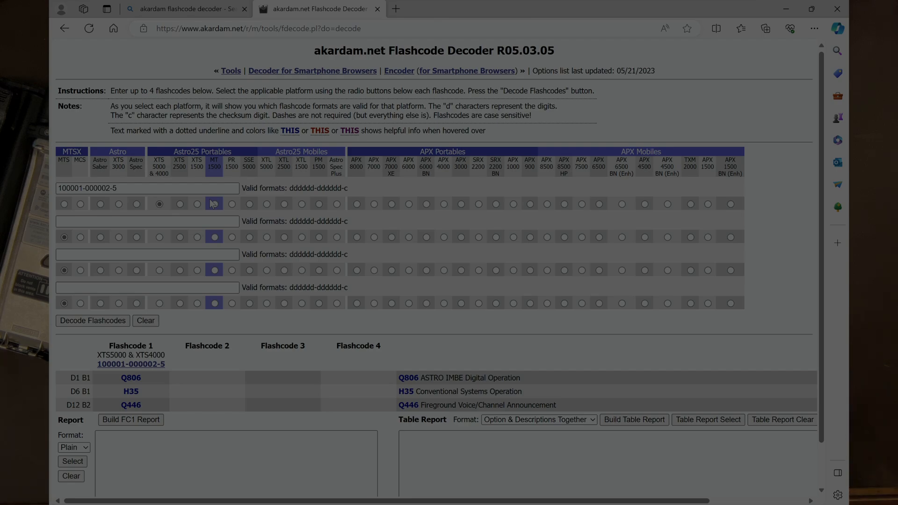
left_click(159, 203)
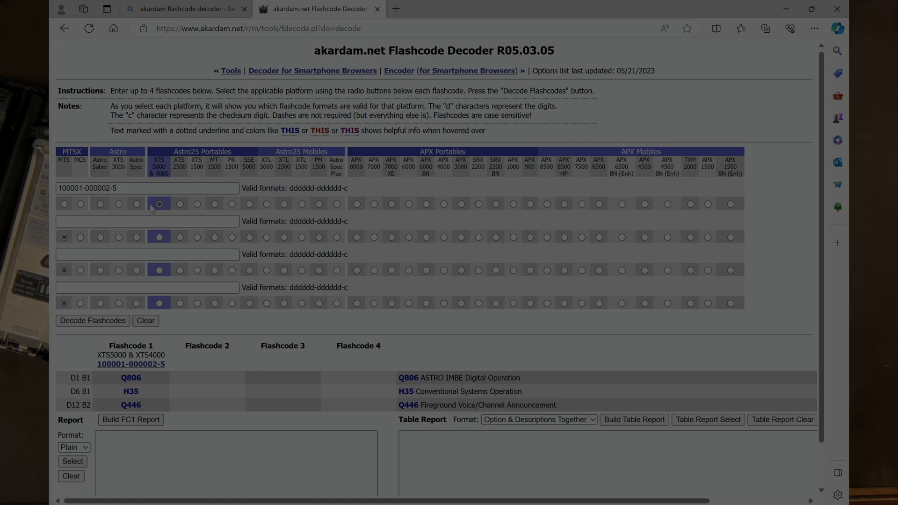
left_click(179, 204)
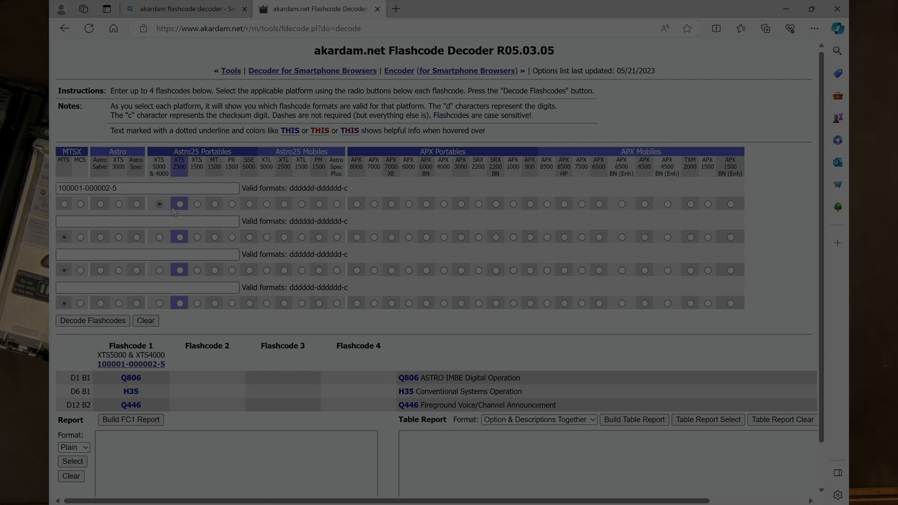
left_click(159, 204)
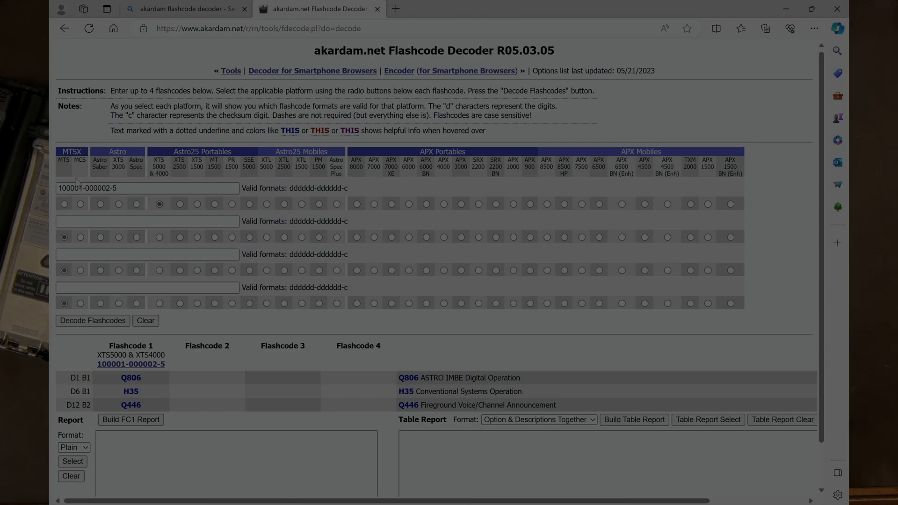
left_click(146, 188)
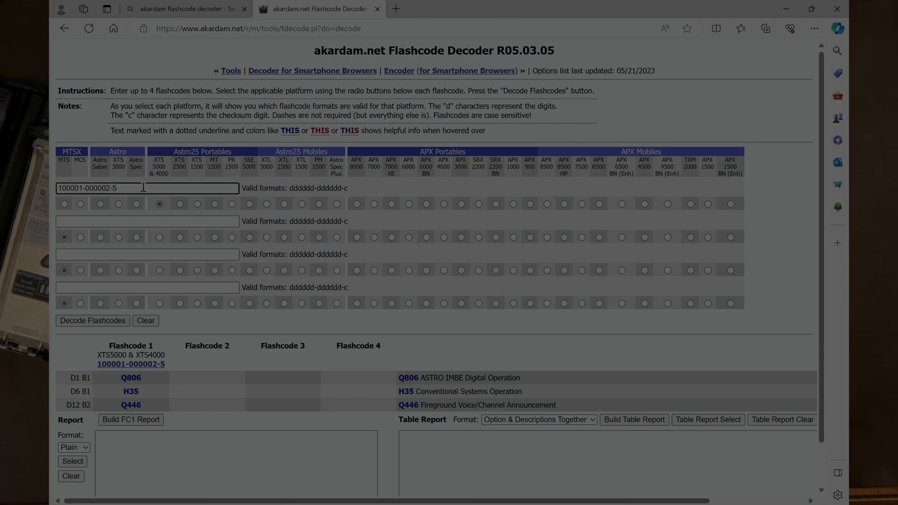
left_click(283, 203)
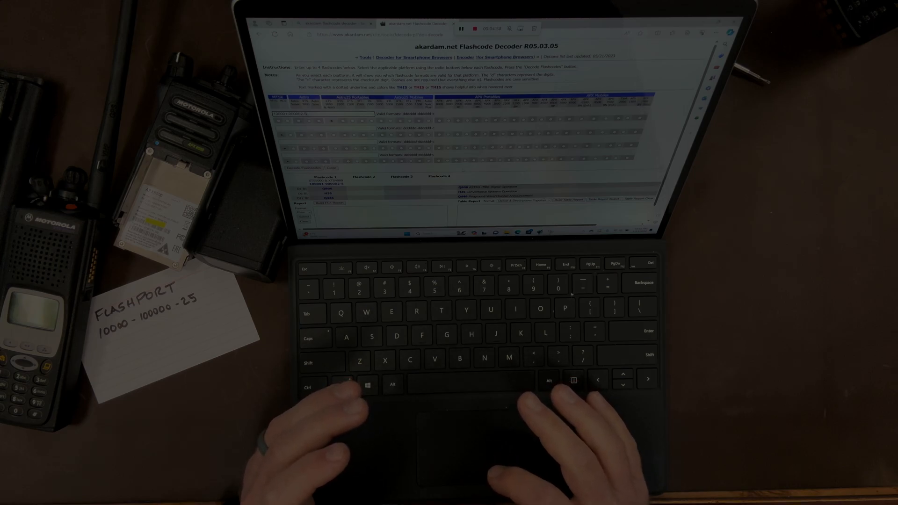
mouse_move(504, 413)
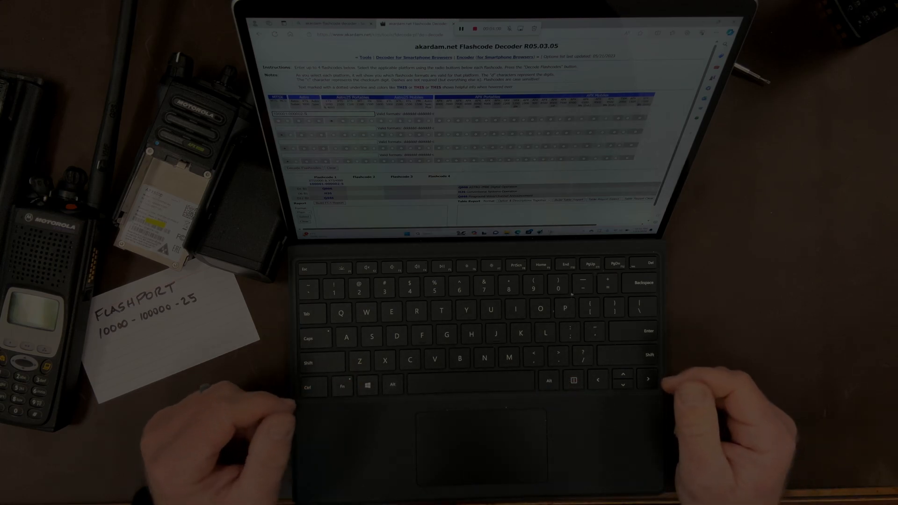